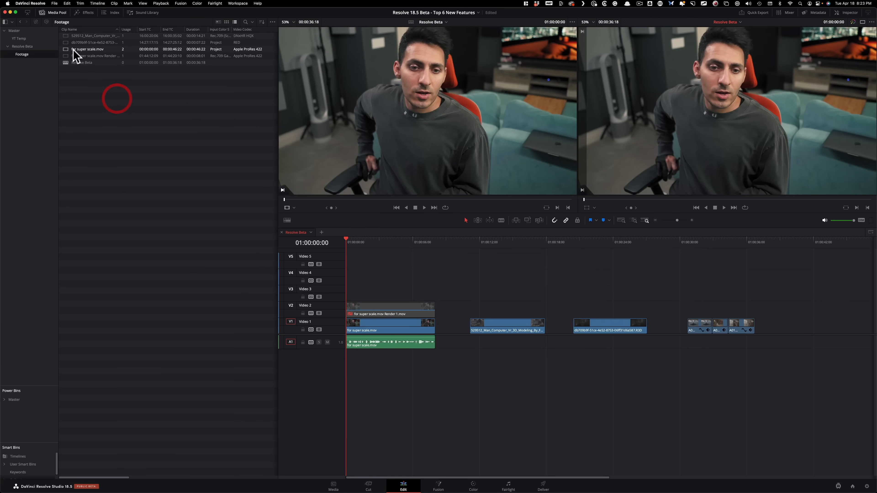
Transcribe the audio of 'for super scale.mov' from the Media Pool and view its transcript.
right_click(88, 50)
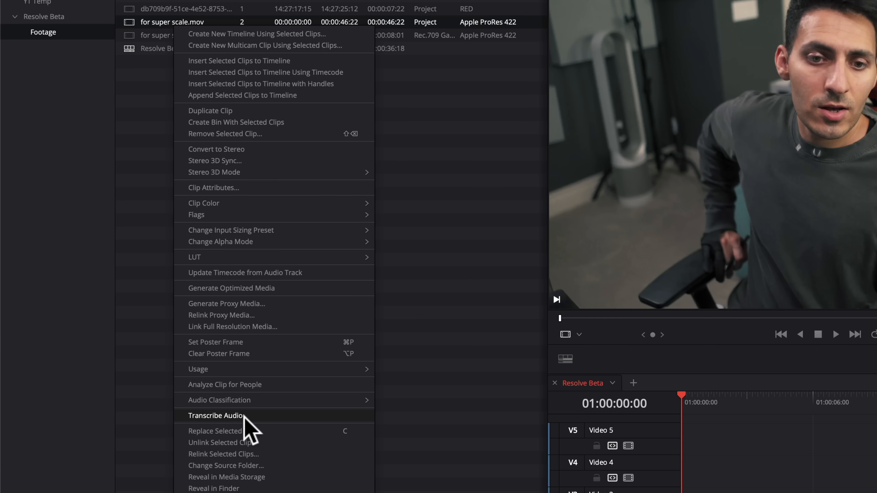
left_click(215, 415)
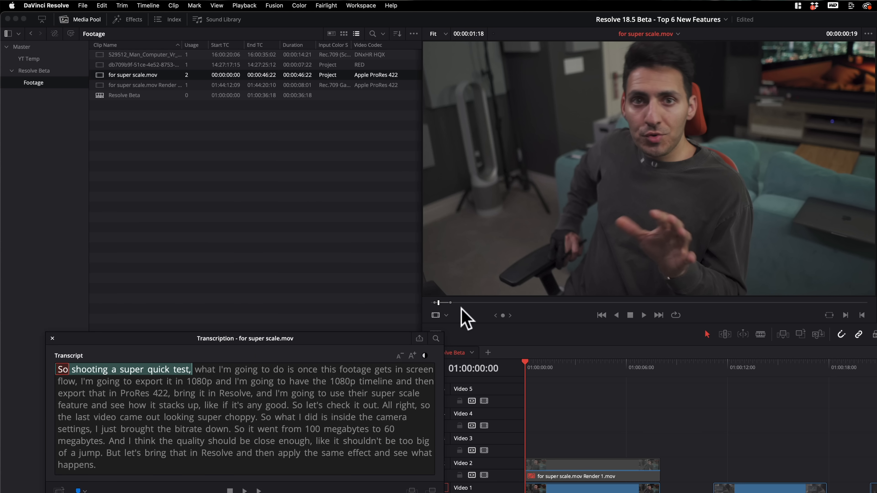
mouse_move(442, 314)
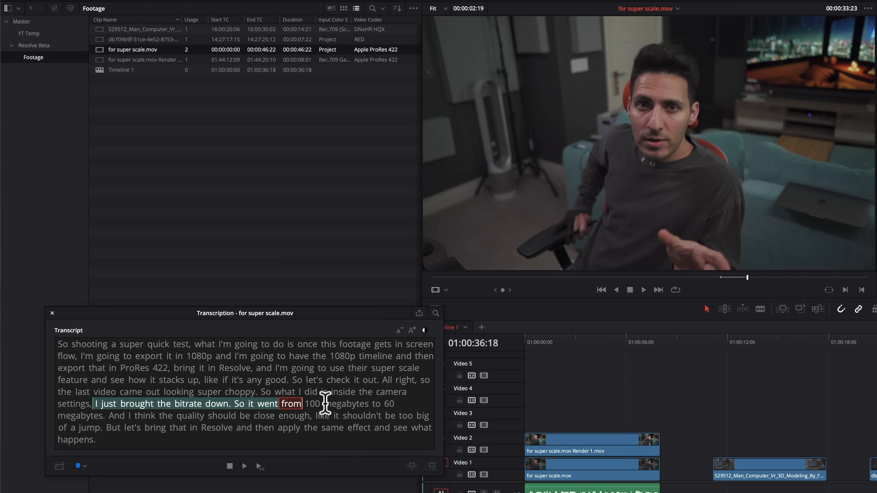
key("cmd+tab")
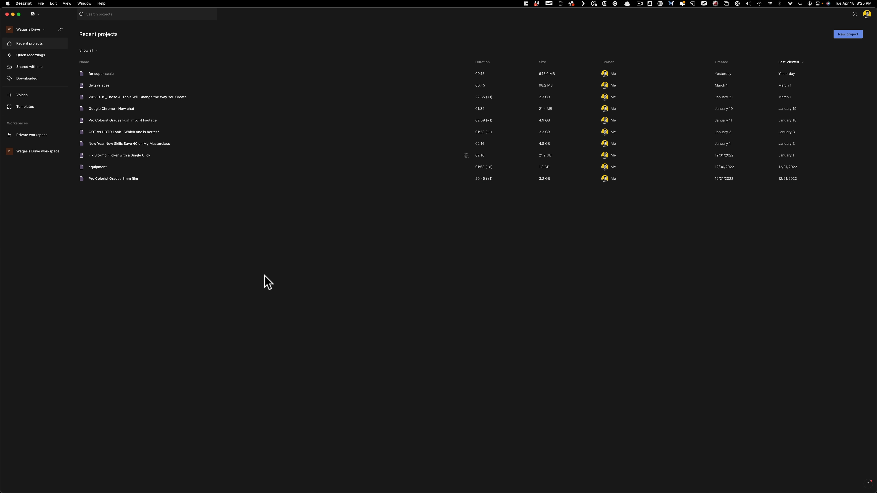
mouse_move(847, 36)
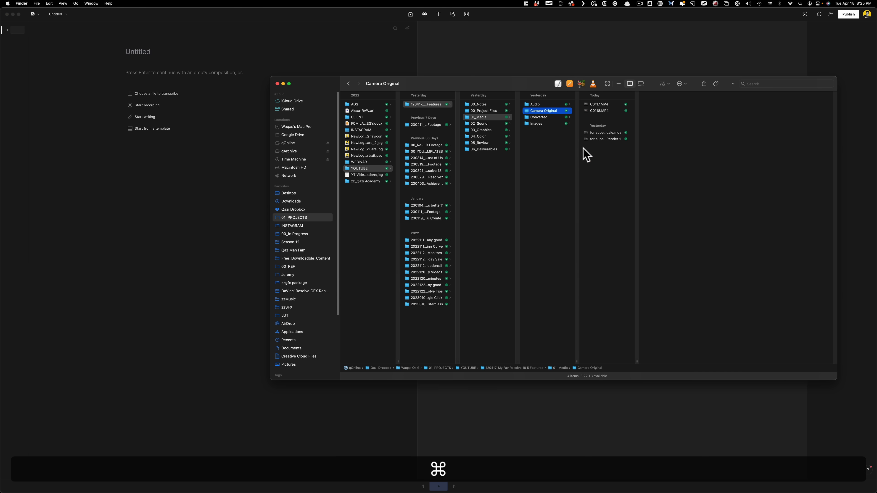
Create a Descript project from the clip with the speaker named 'Qazi' and start transcribing.
left_click(604, 132)
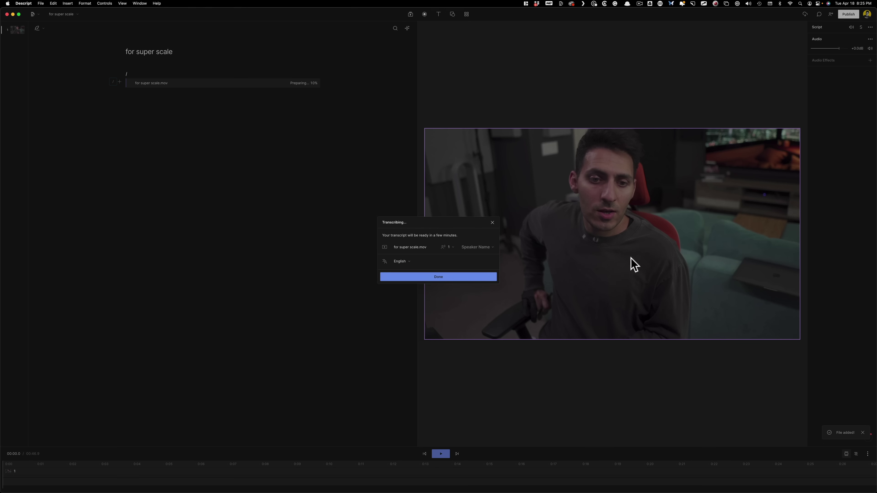
left_click(477, 247)
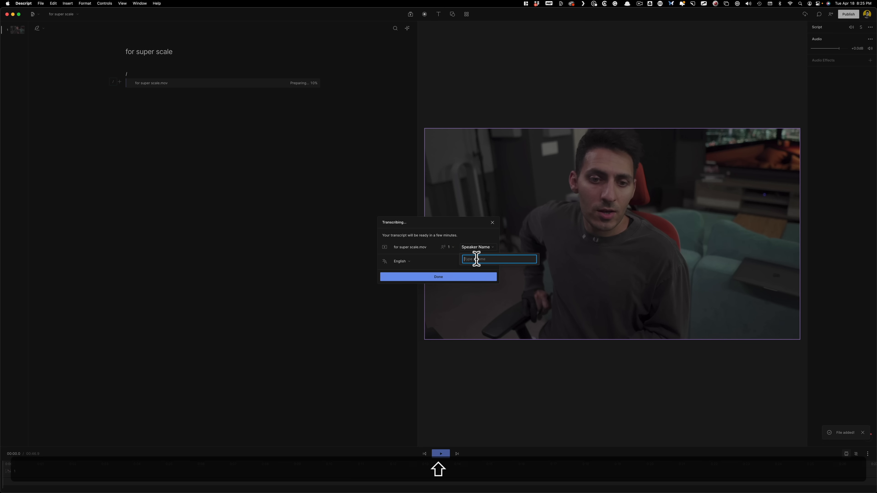
type("Qazi")
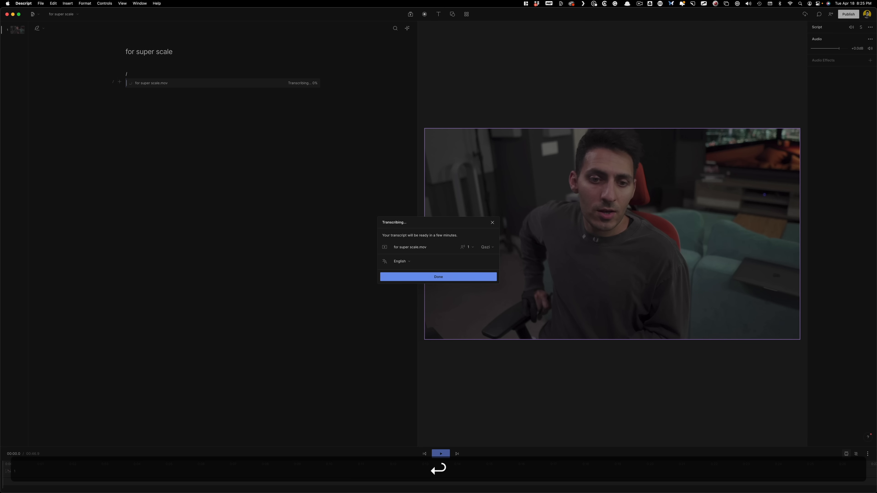
left_click(438, 277)
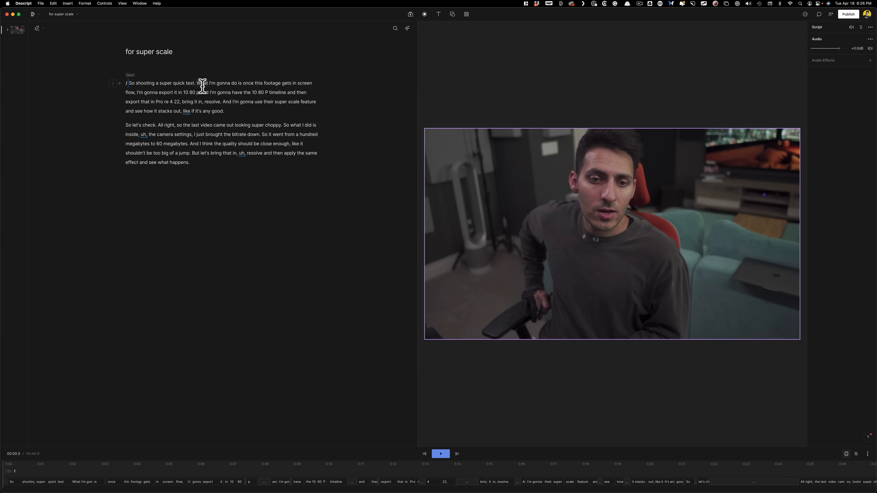
Delete the script's second paragraph, leaving only the opening paragraph.
left_click(440, 454)
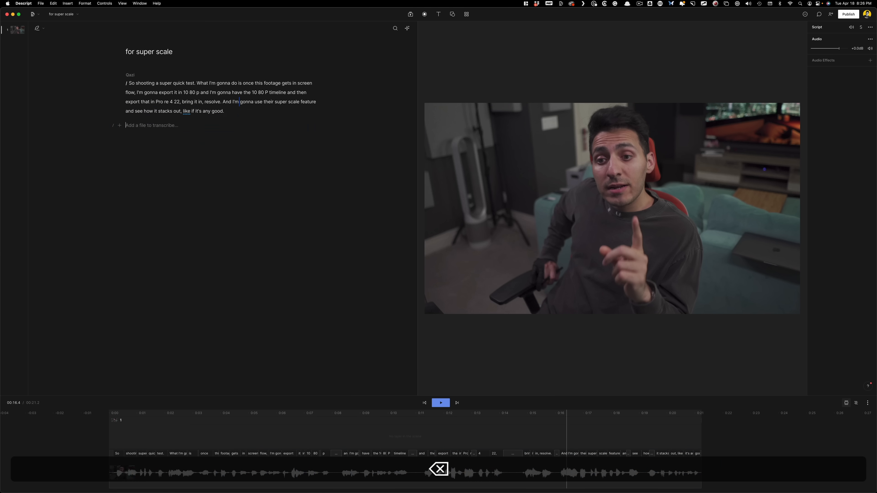
key("cmd+tab")
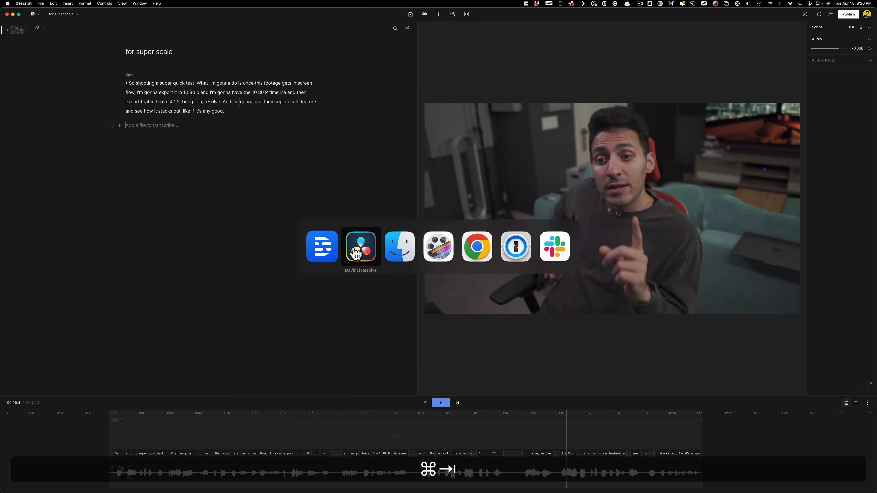
left_click(361, 247)
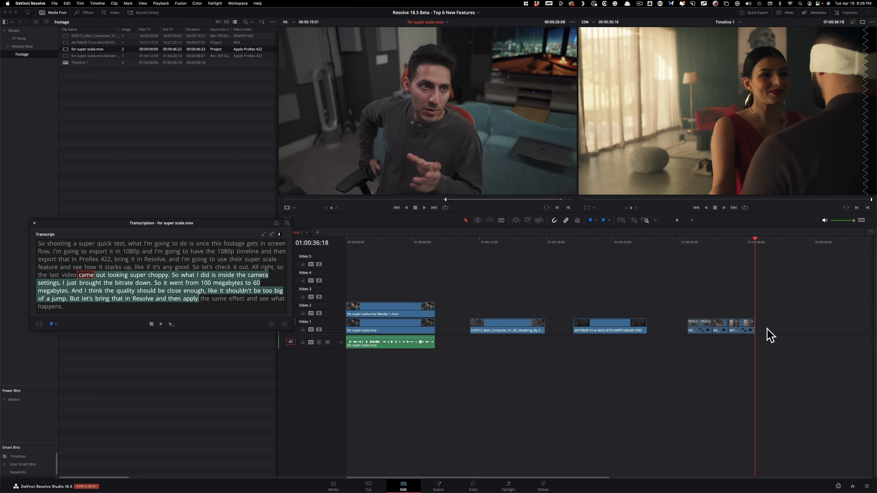
mouse_move(434, 371)
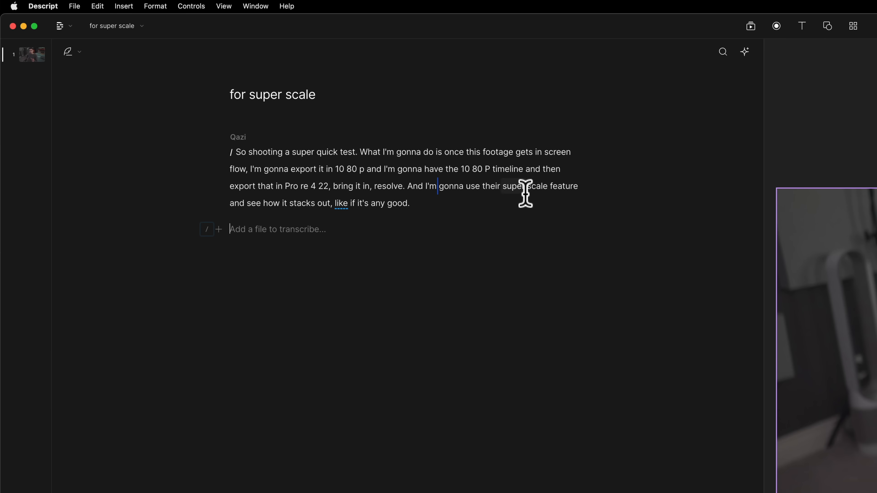
mouse_move(402, 188)
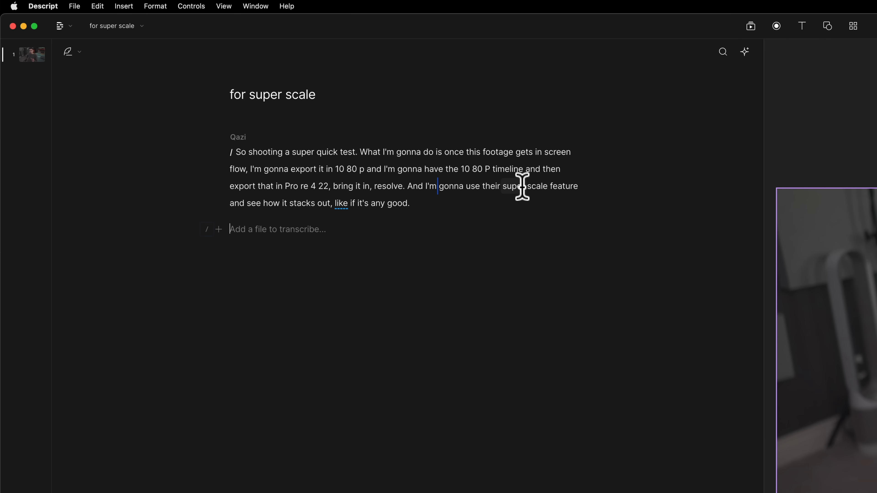
mouse_move(231, 212)
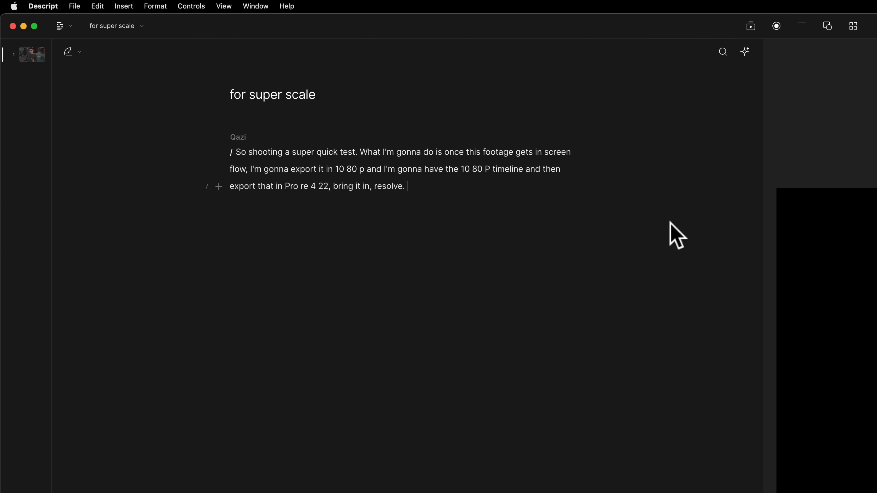
Paste the super scale sentence right after the opening line and play back the result.
left_click(361, 152)
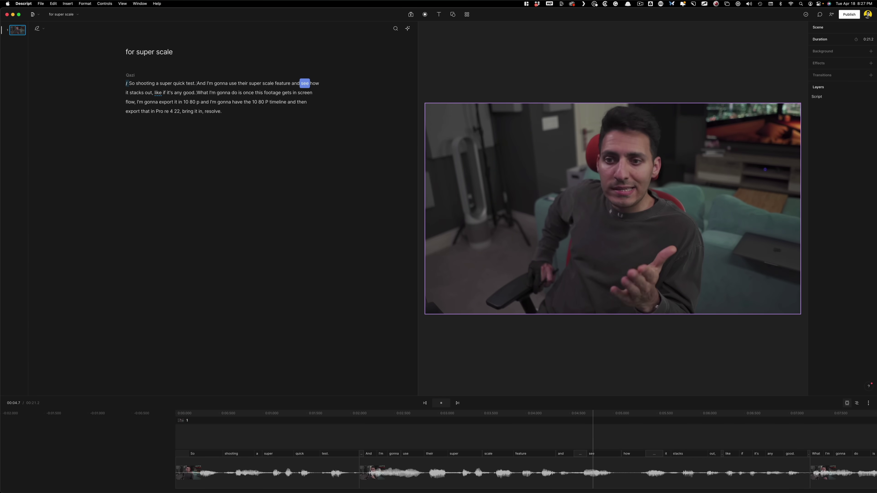
left_click(442, 403)
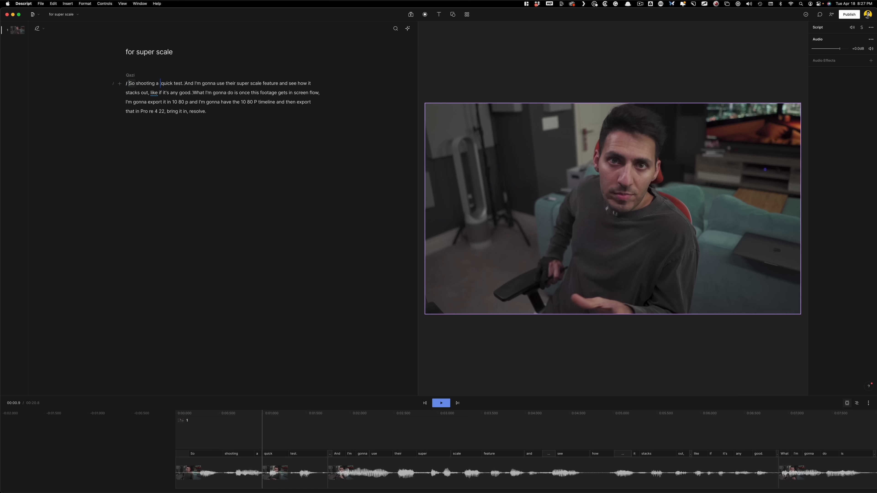
left_click(441, 403)
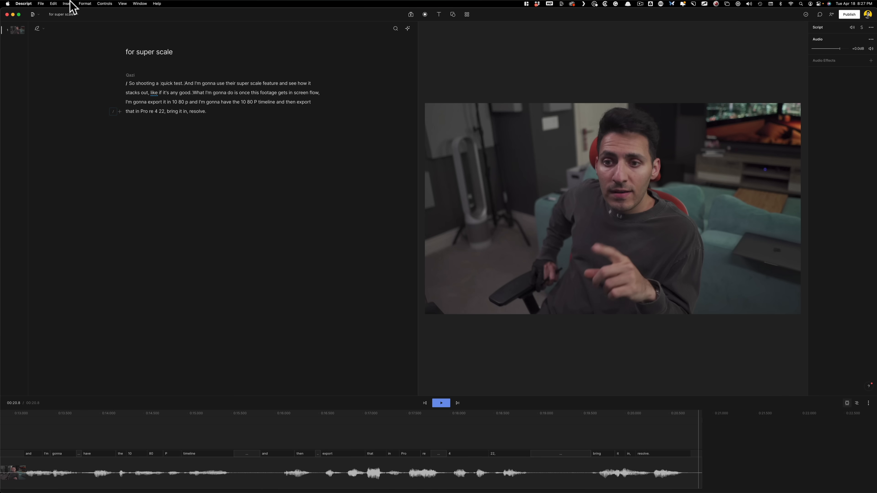
Run Remove Filler Words from the Edit menu and select the single flagged 'like'.
left_click(53, 4)
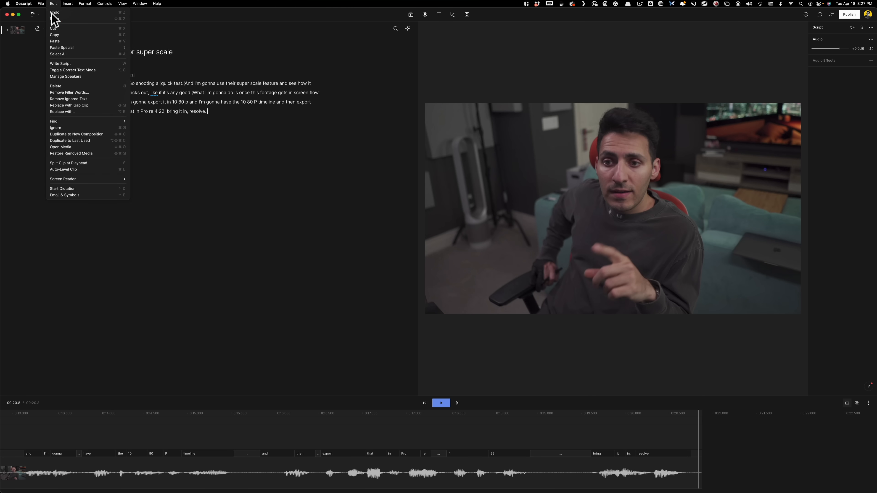
left_click(53, 121)
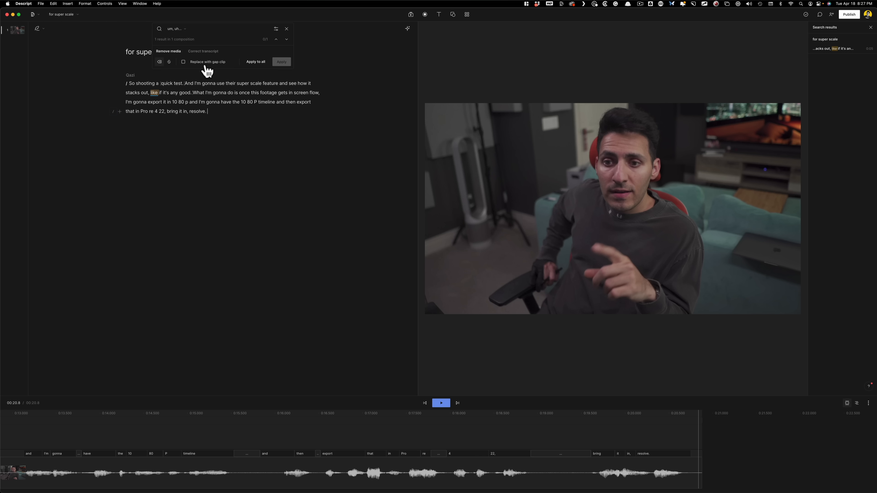
left_click(176, 28)
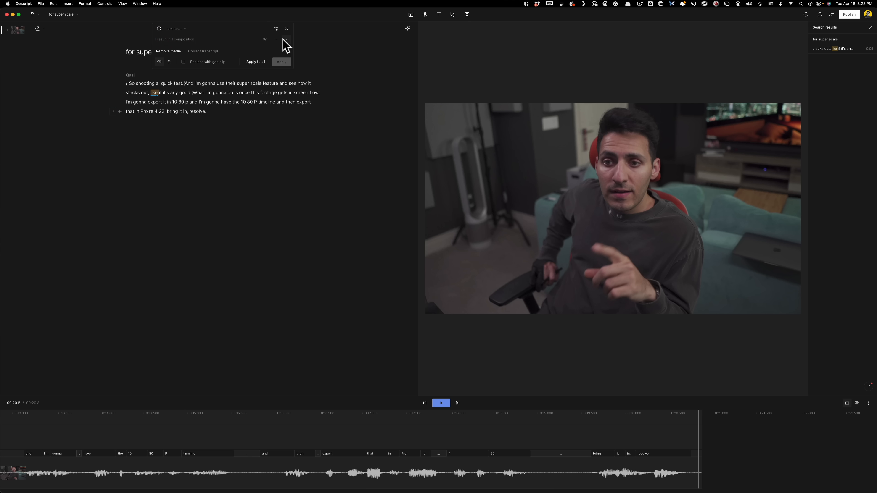
left_click(285, 40)
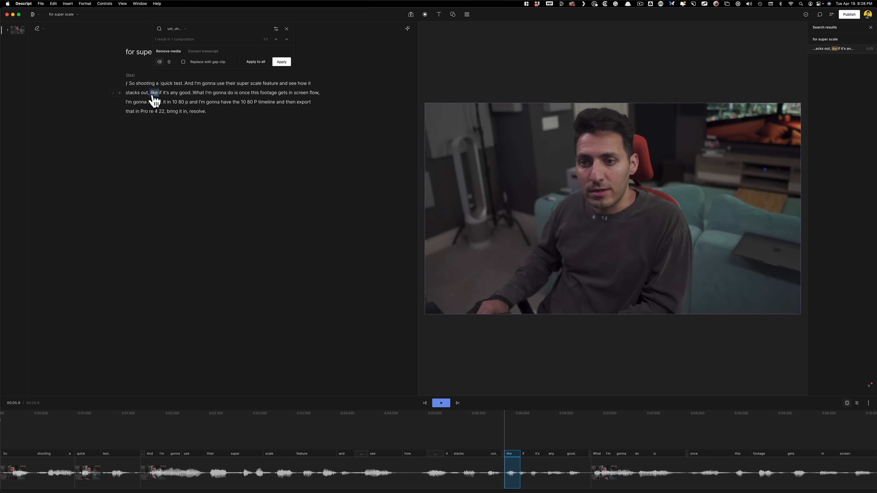
left_click(281, 61)
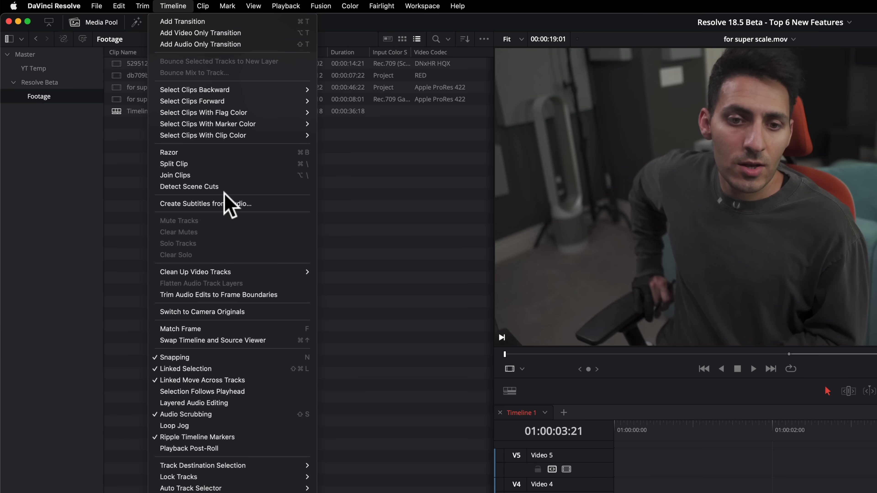
mouse_move(221, 212)
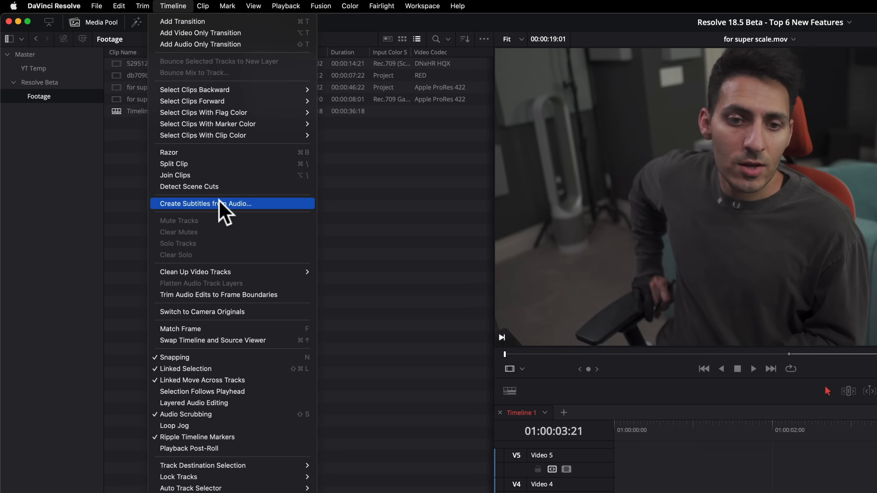
Create subtitles from the clip's audio with Max Characters per Line set to 60.
left_click(215, 203)
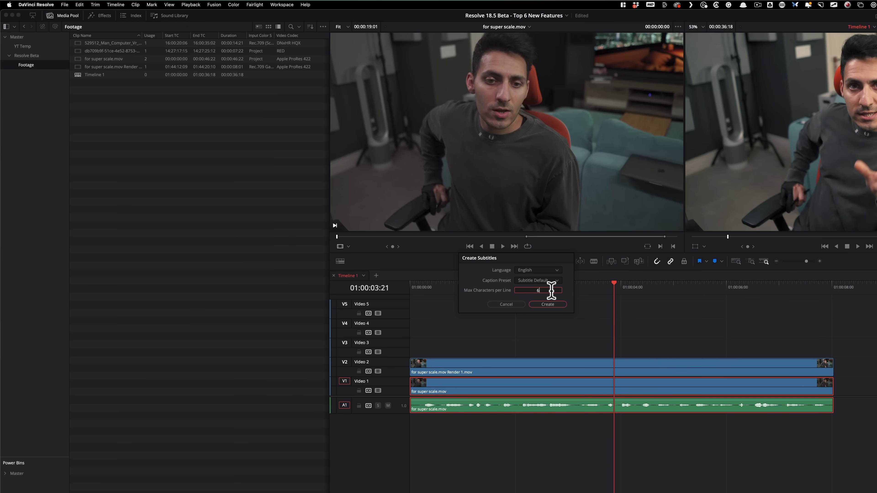
type("60")
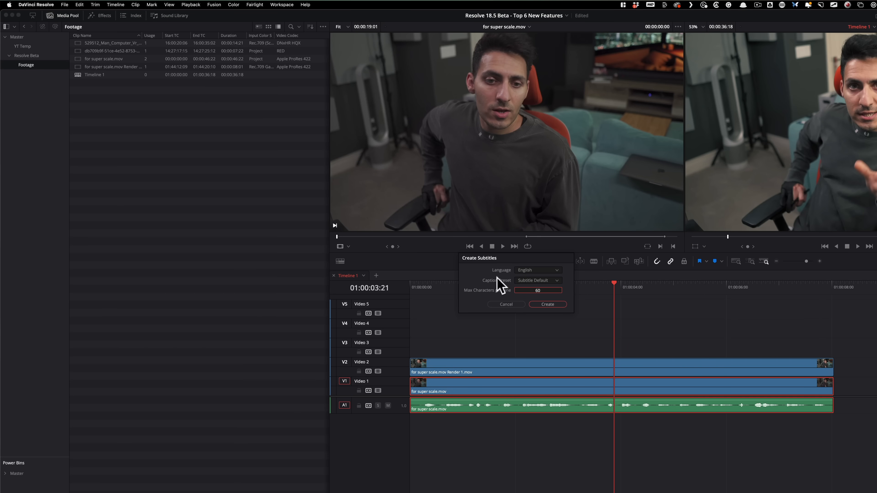
left_click(547, 304)
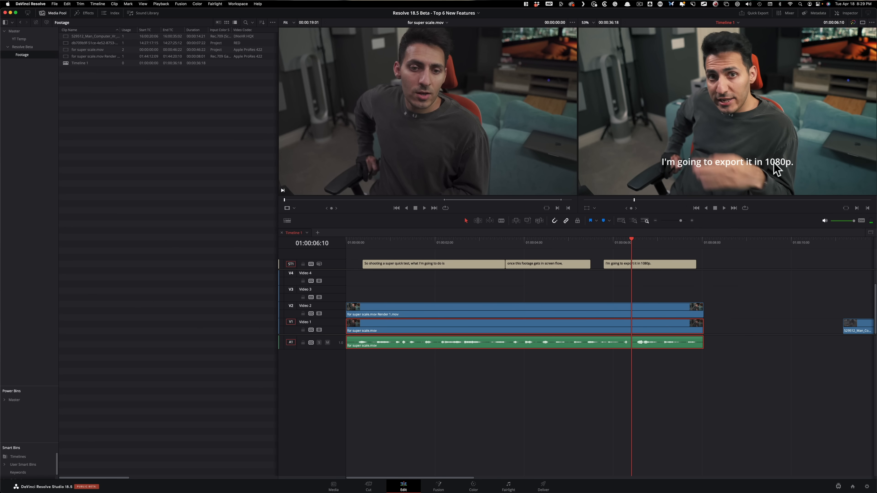
Review the subtitle clips' Teko track style and caption list in the Inspector.
left_click(446, 242)
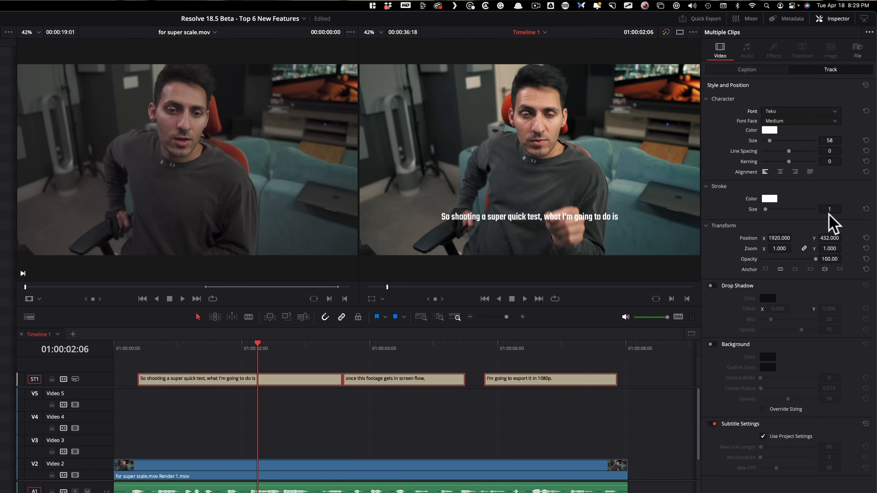
left_click(747, 69)
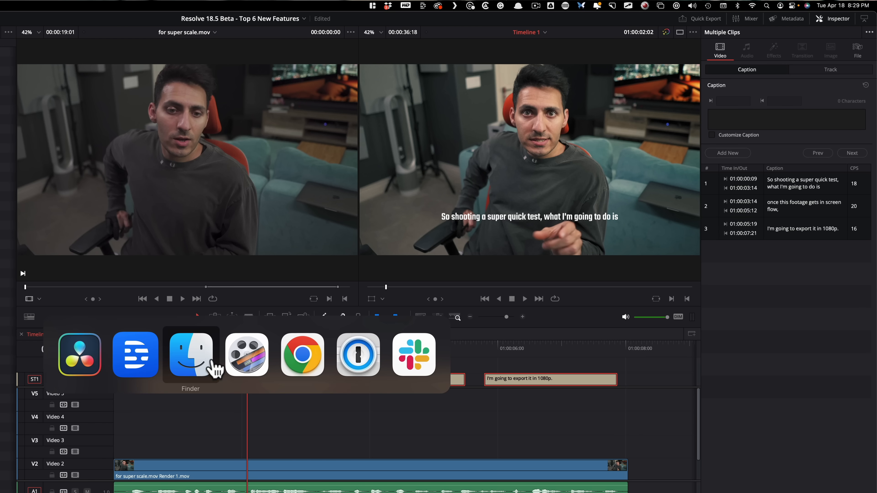
Apply the Karaoke: Skewed caption template from Descript's Gallery to the video.
left_click(191, 356)
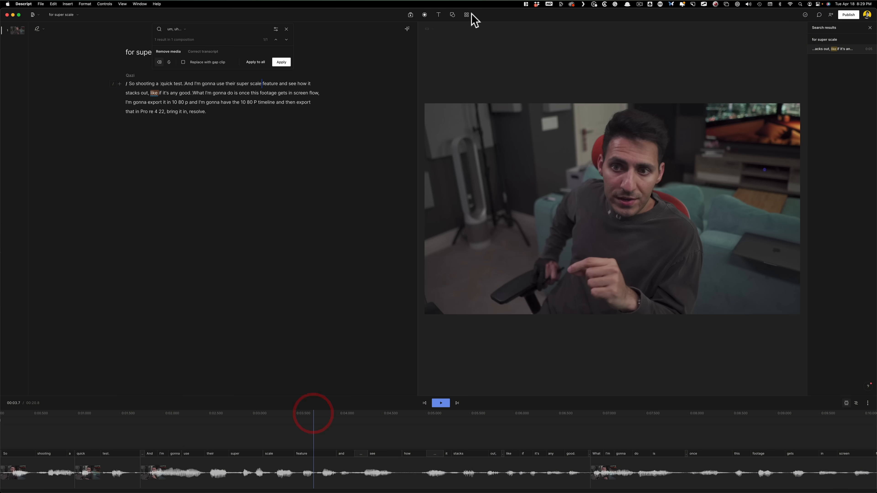
left_click(465, 15)
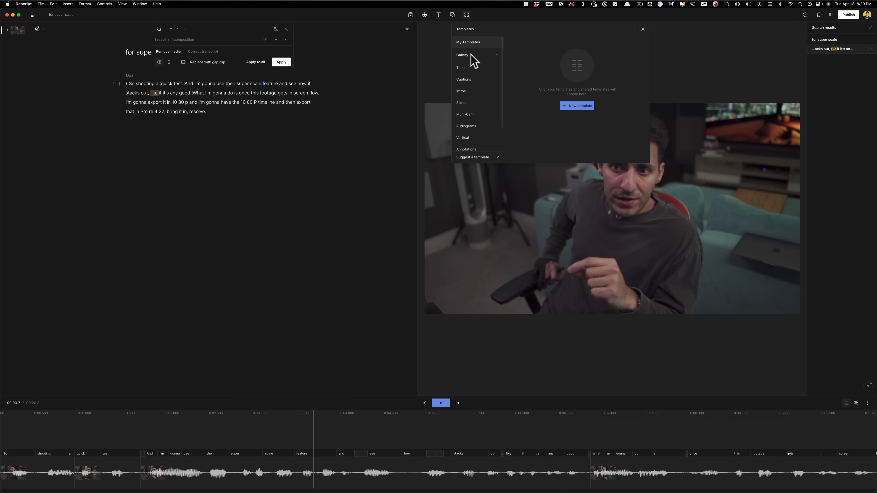
left_click(463, 80)
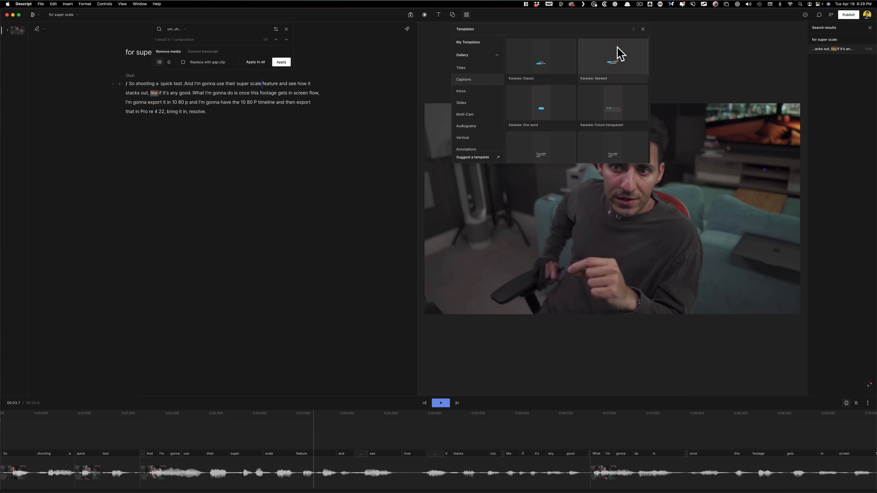
left_click(612, 56)
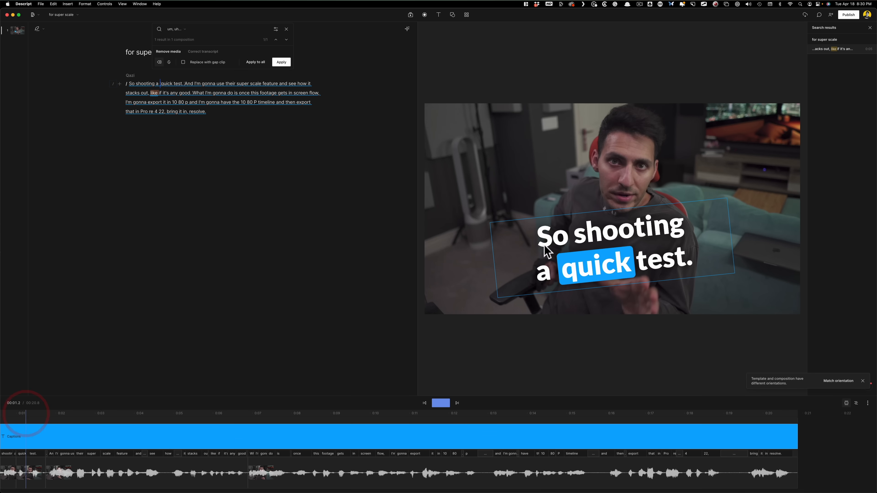
Preview the animated karaoke captions, then return to the subtitled Resolve timeline.
left_click(440, 402)
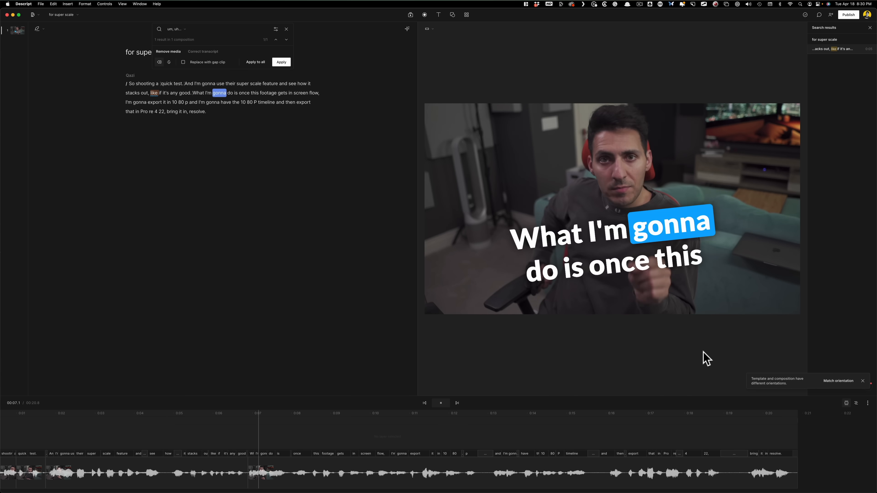
left_click(440, 403)
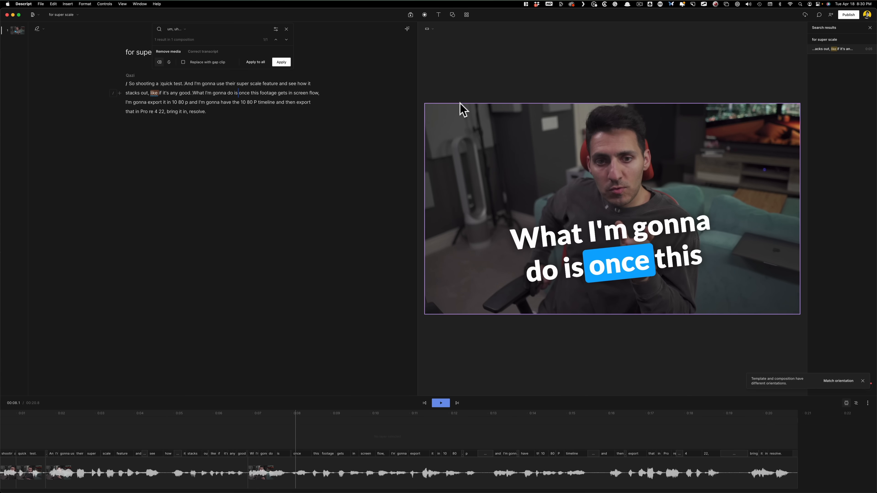
key("Cmd+Tab")
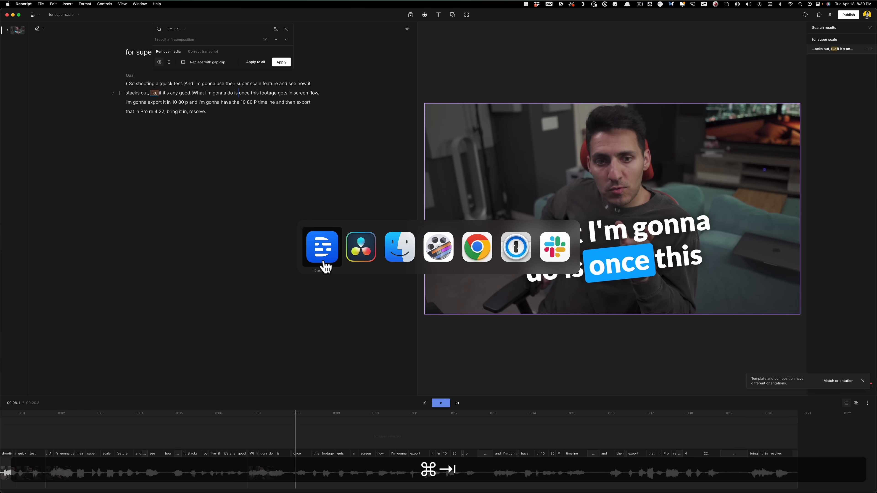
left_click(360, 247)
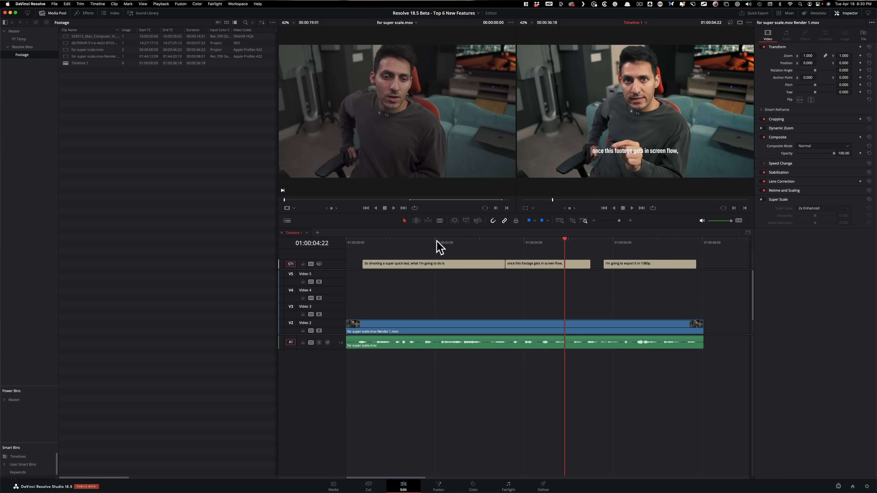